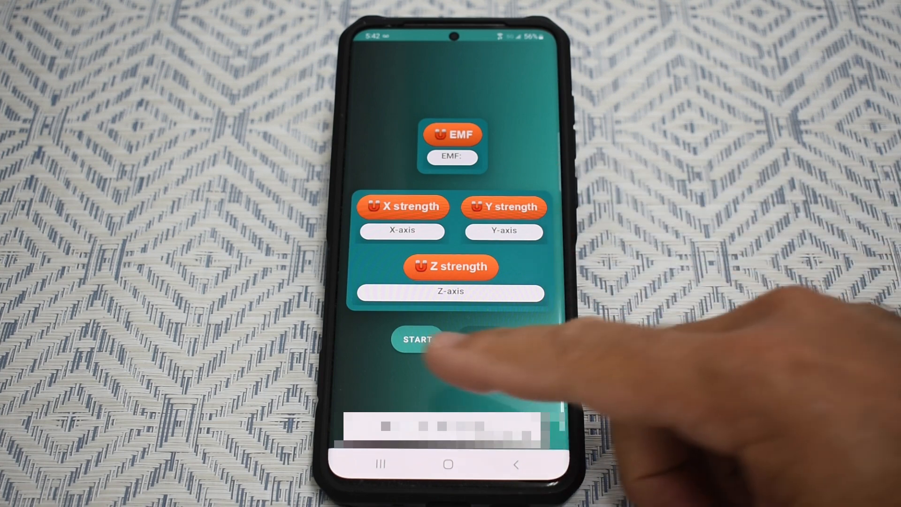
Step: Start the magnetic sensor, showing live readings around EMF 25, X 23, Y -3, Z 8
left_click(417, 339)
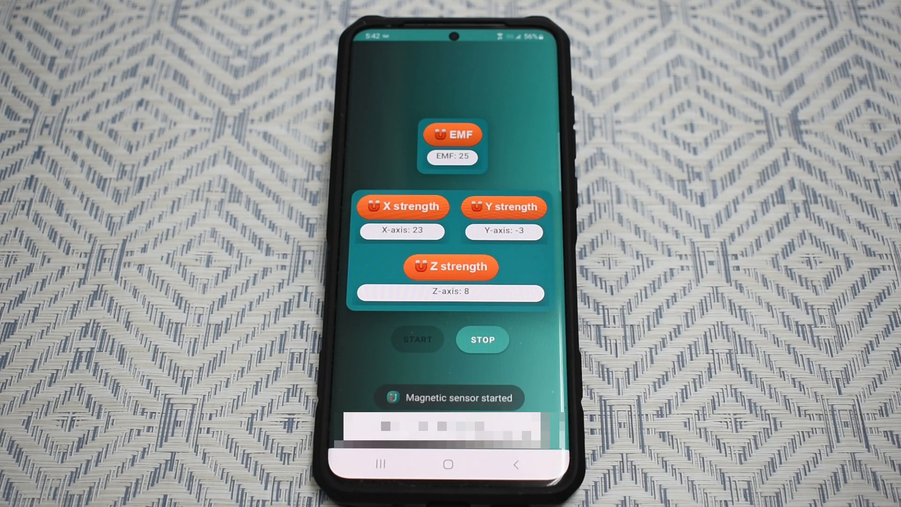